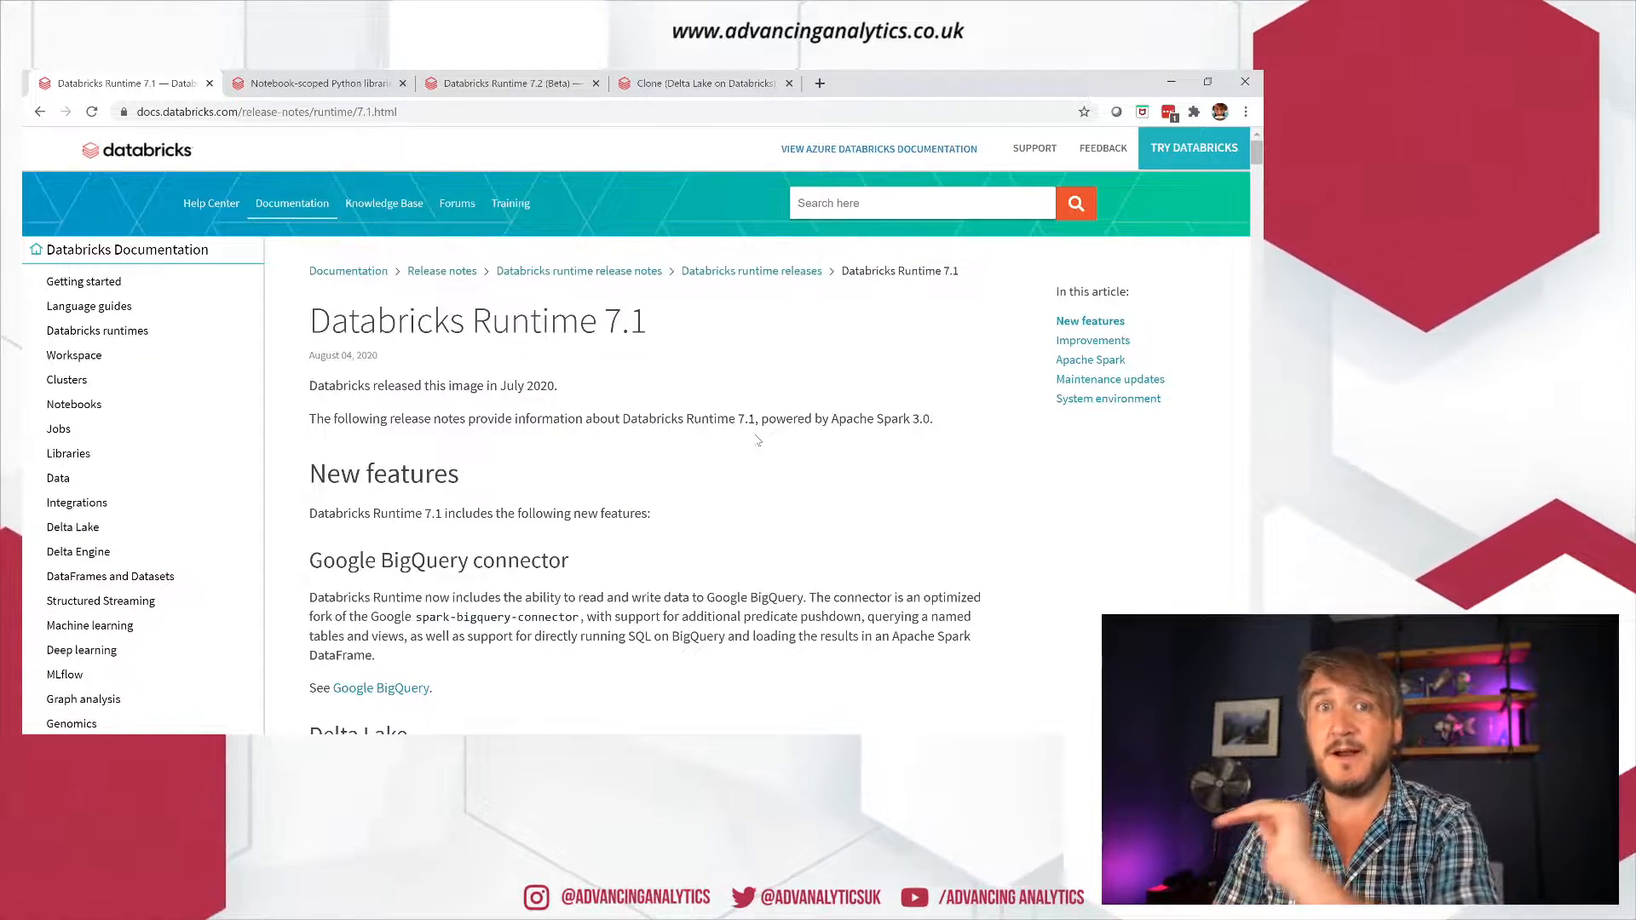
Step: Scroll the Runtime 7.1 release notes to New features and the Google BigQuery connector
{"action": "scroll", "scroll_direction": "down", "scroll_amount": 3}
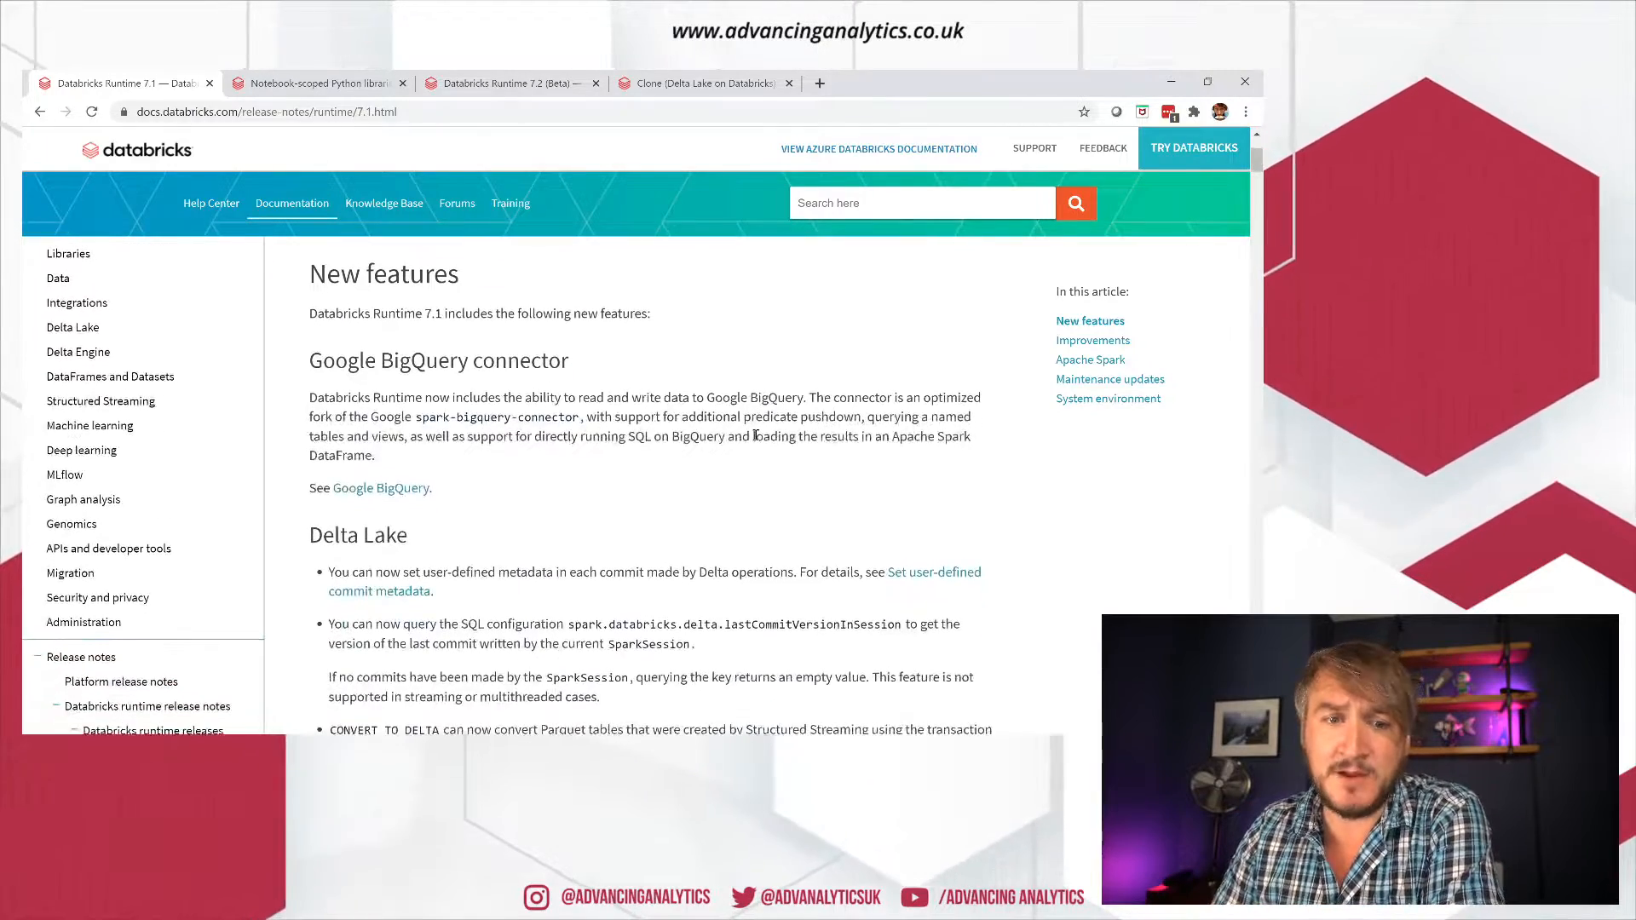
{"action": "scroll", "scroll_direction": "down", "scroll_amount": 3}
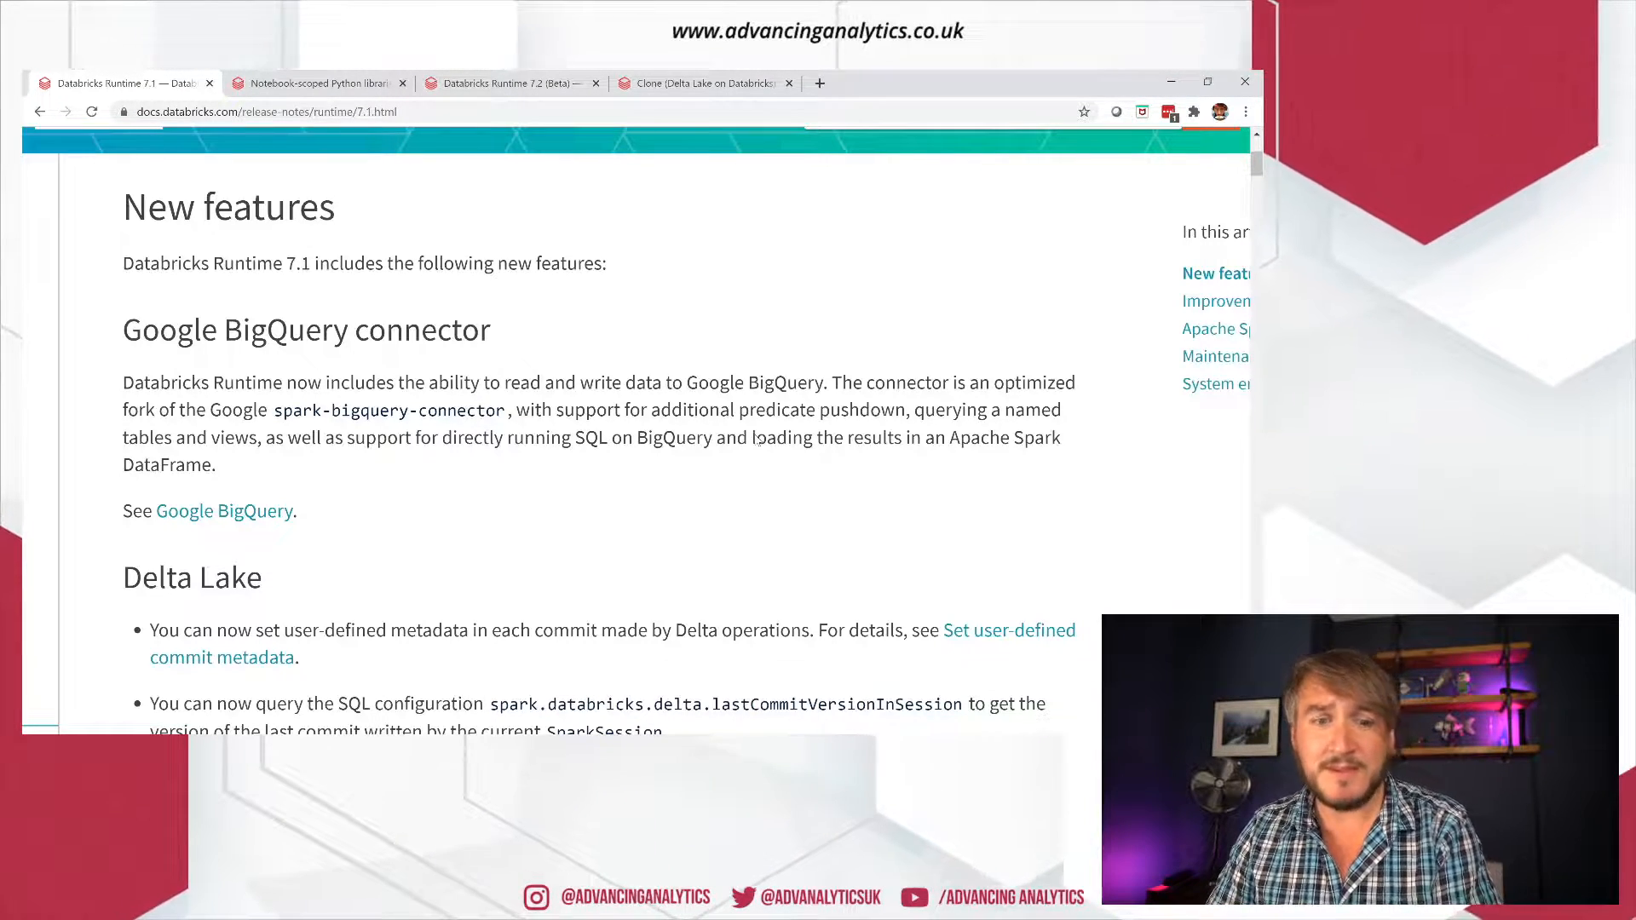
Step: Scroll to the Delta Lake items: user-defined commit metadata, SQL configuration and CONVERT TO DELTA
{"action": "scroll", "scroll_direction": "down", "scroll_amount": 3}
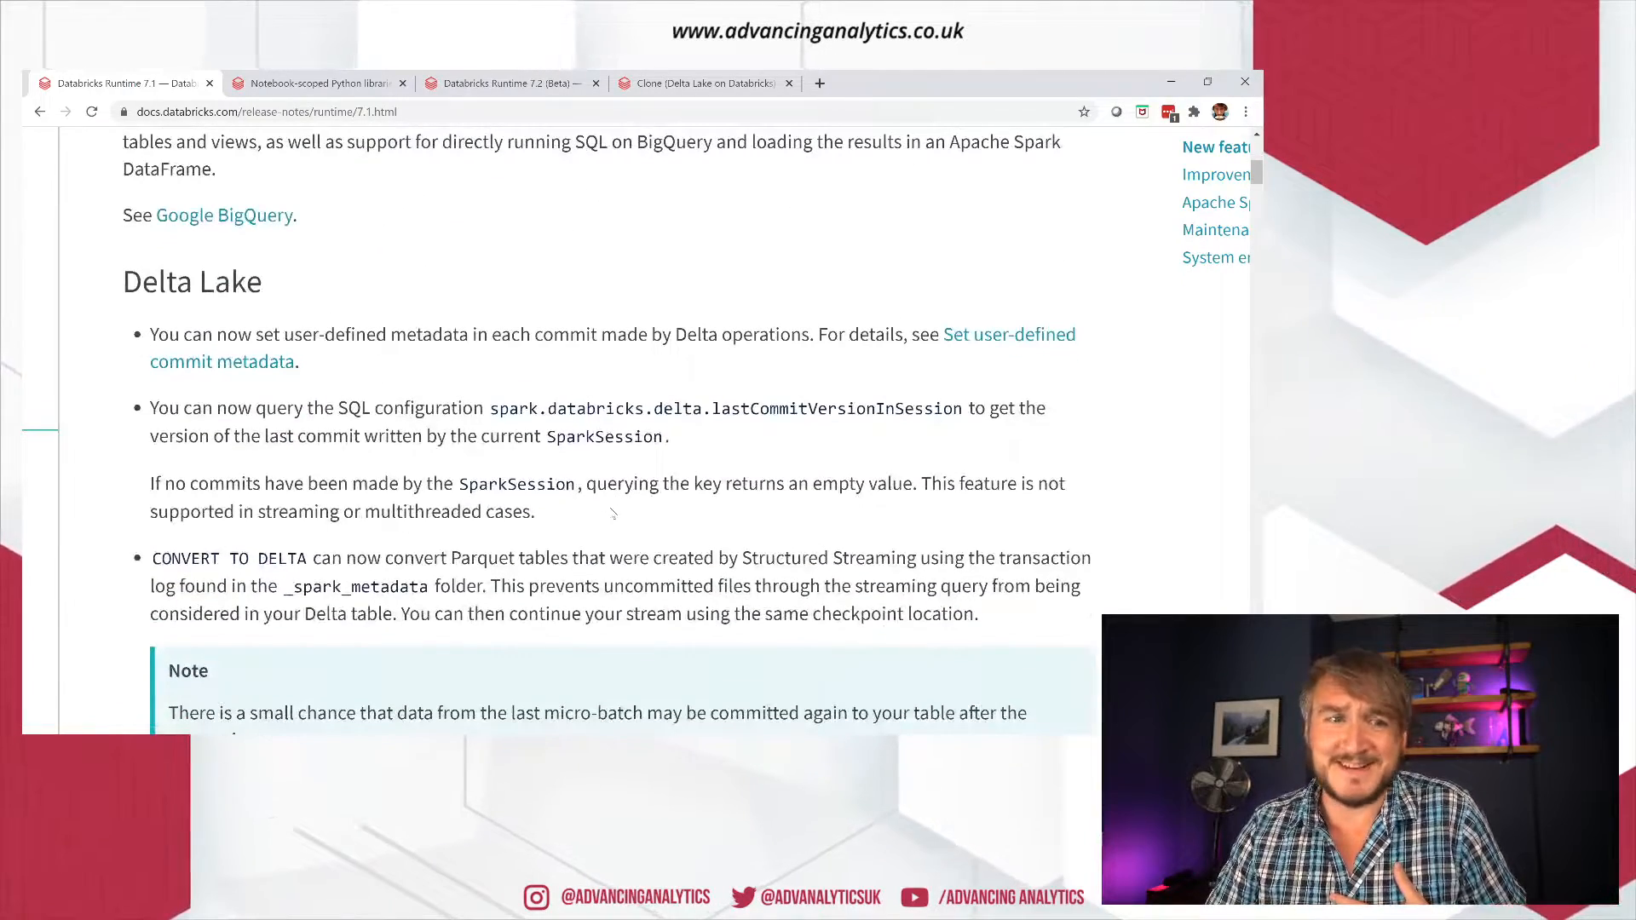
{"action": "scroll", "scroll_direction": "down", "scroll_amount": 3}
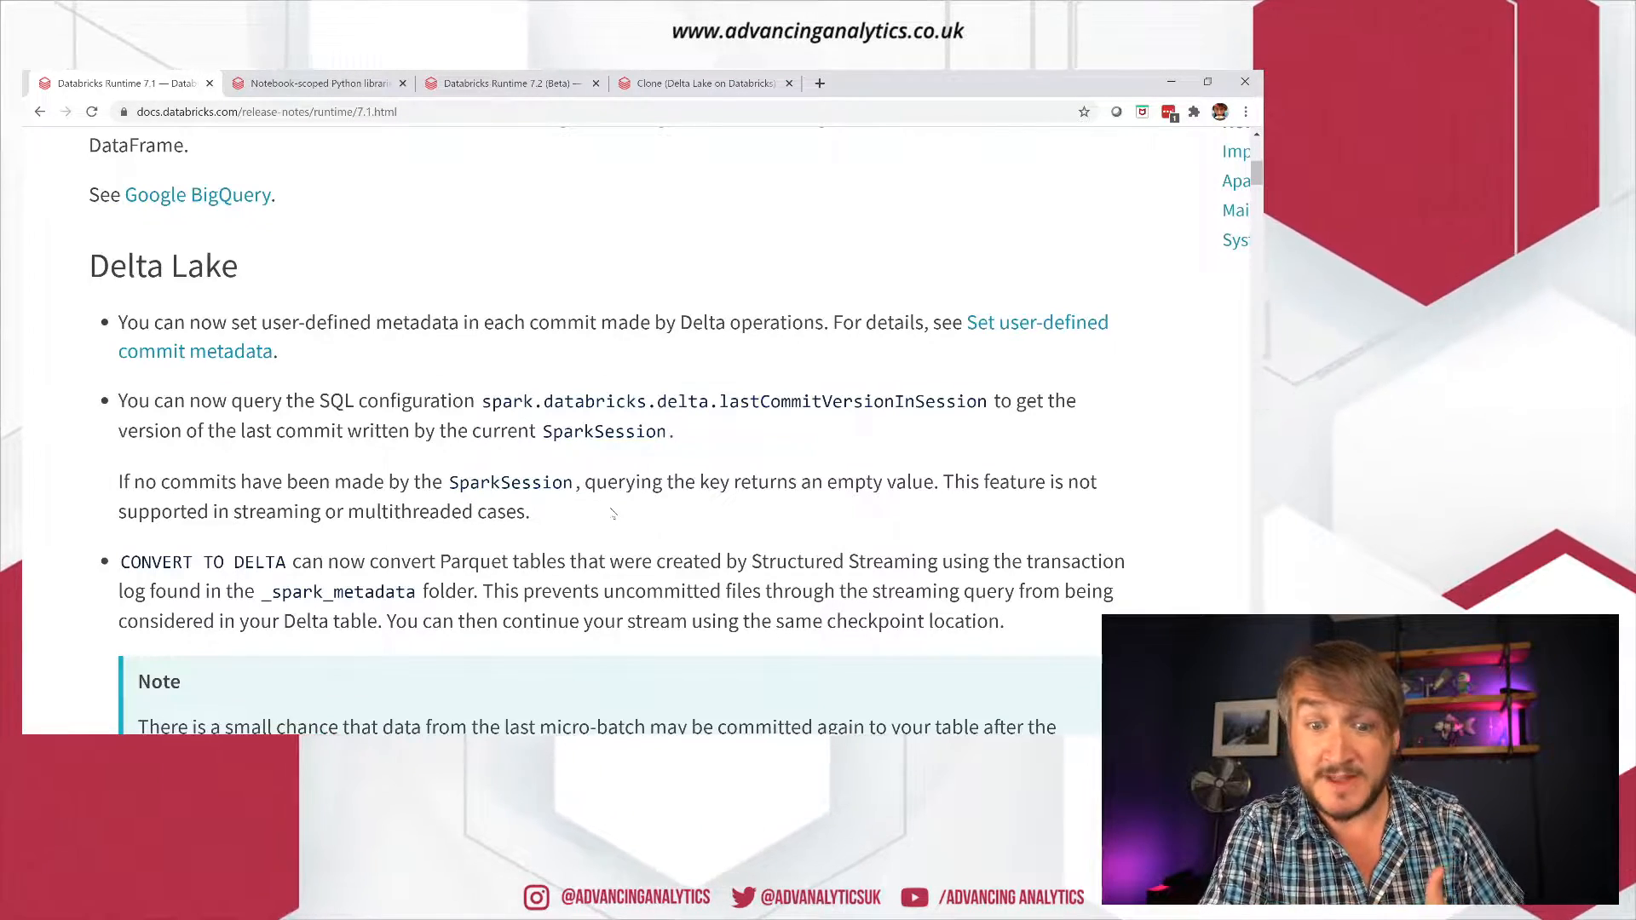
Step: Scroll past the conversion Note to the MERGE INTO performance item and pip commands heading
{"action": "scroll", "scroll_direction": "down", "scroll_amount": 3}
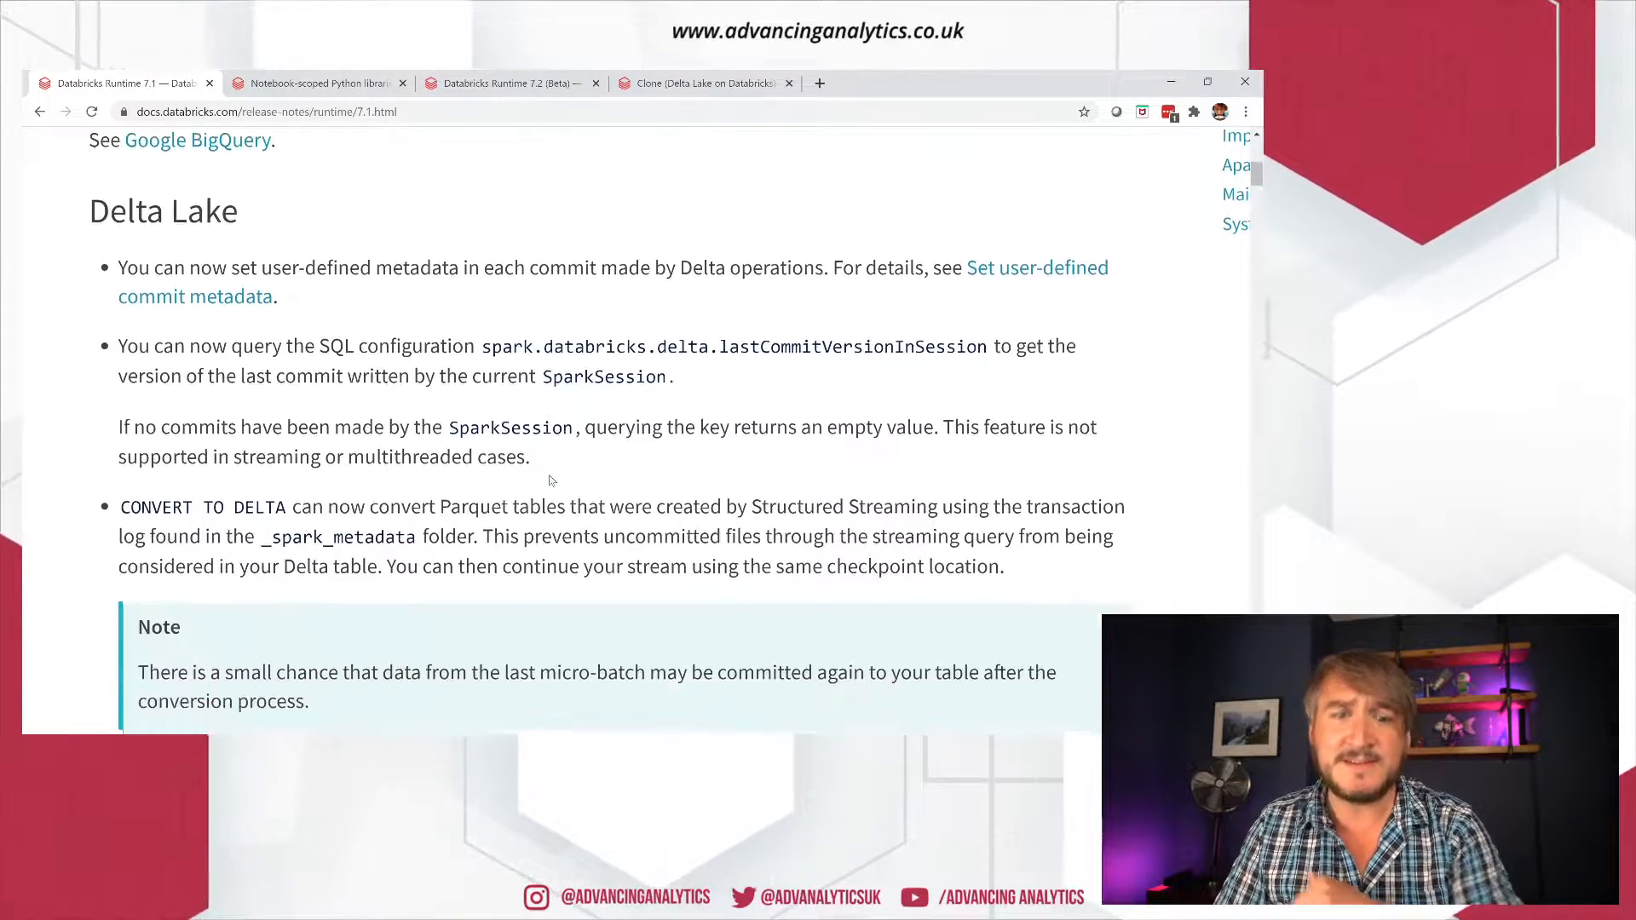
{"action": "scroll", "scroll_direction": "down", "scroll_amount": 3}
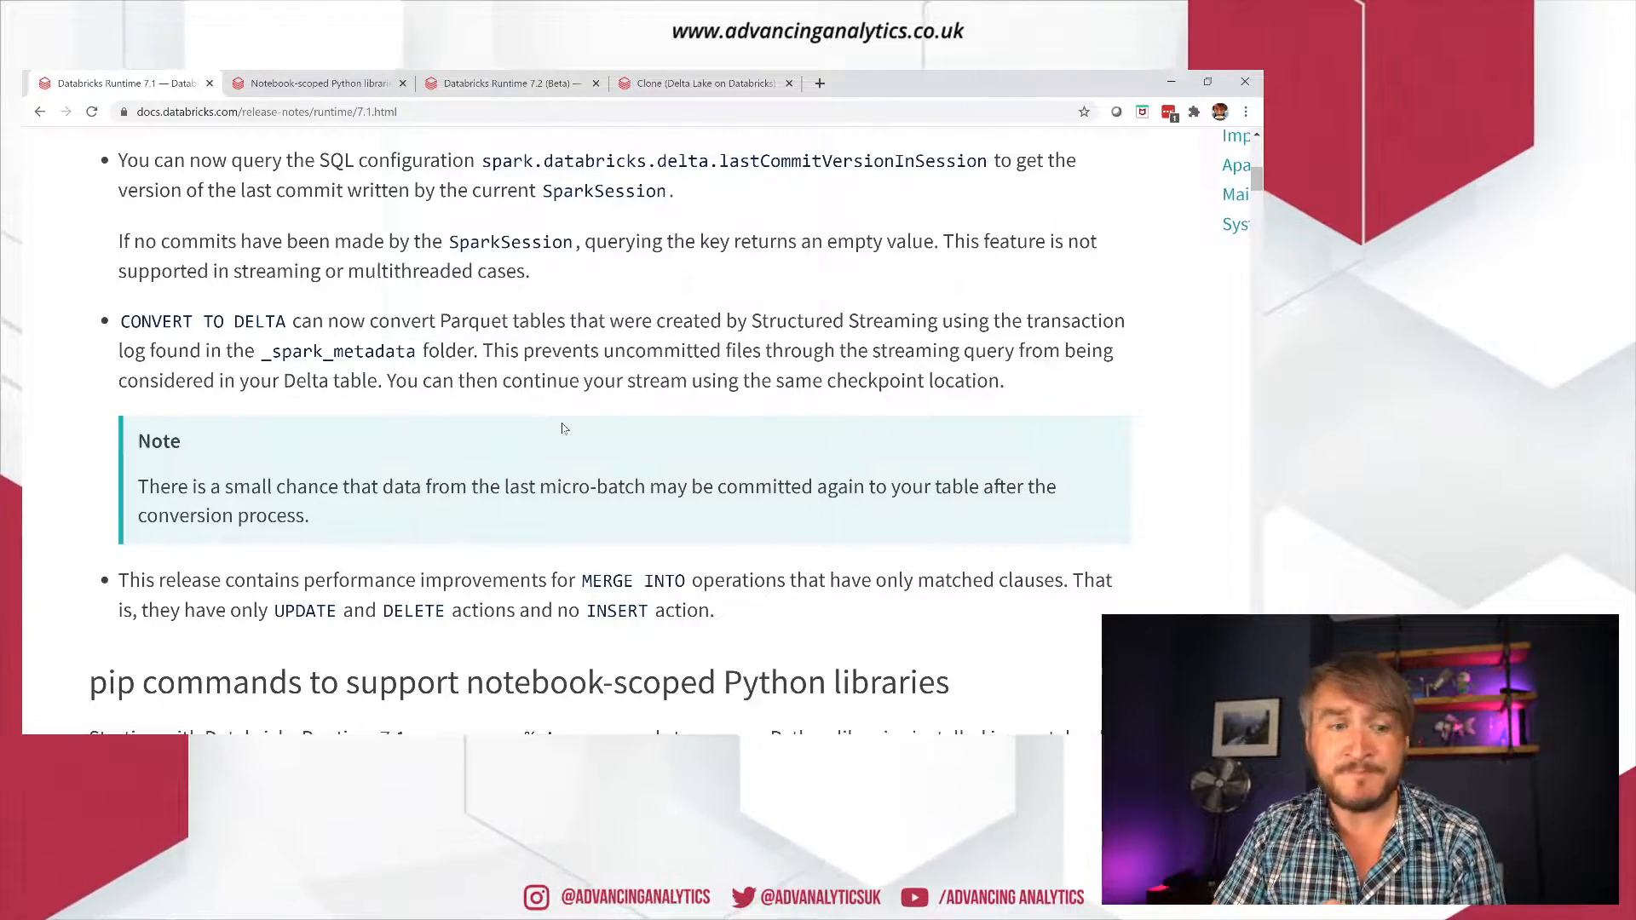
Step: Scroll to the pip commands description and the Improvements section with display method and Koalas
{"action": "scroll", "scroll_direction": "down", "scroll_amount": 3}
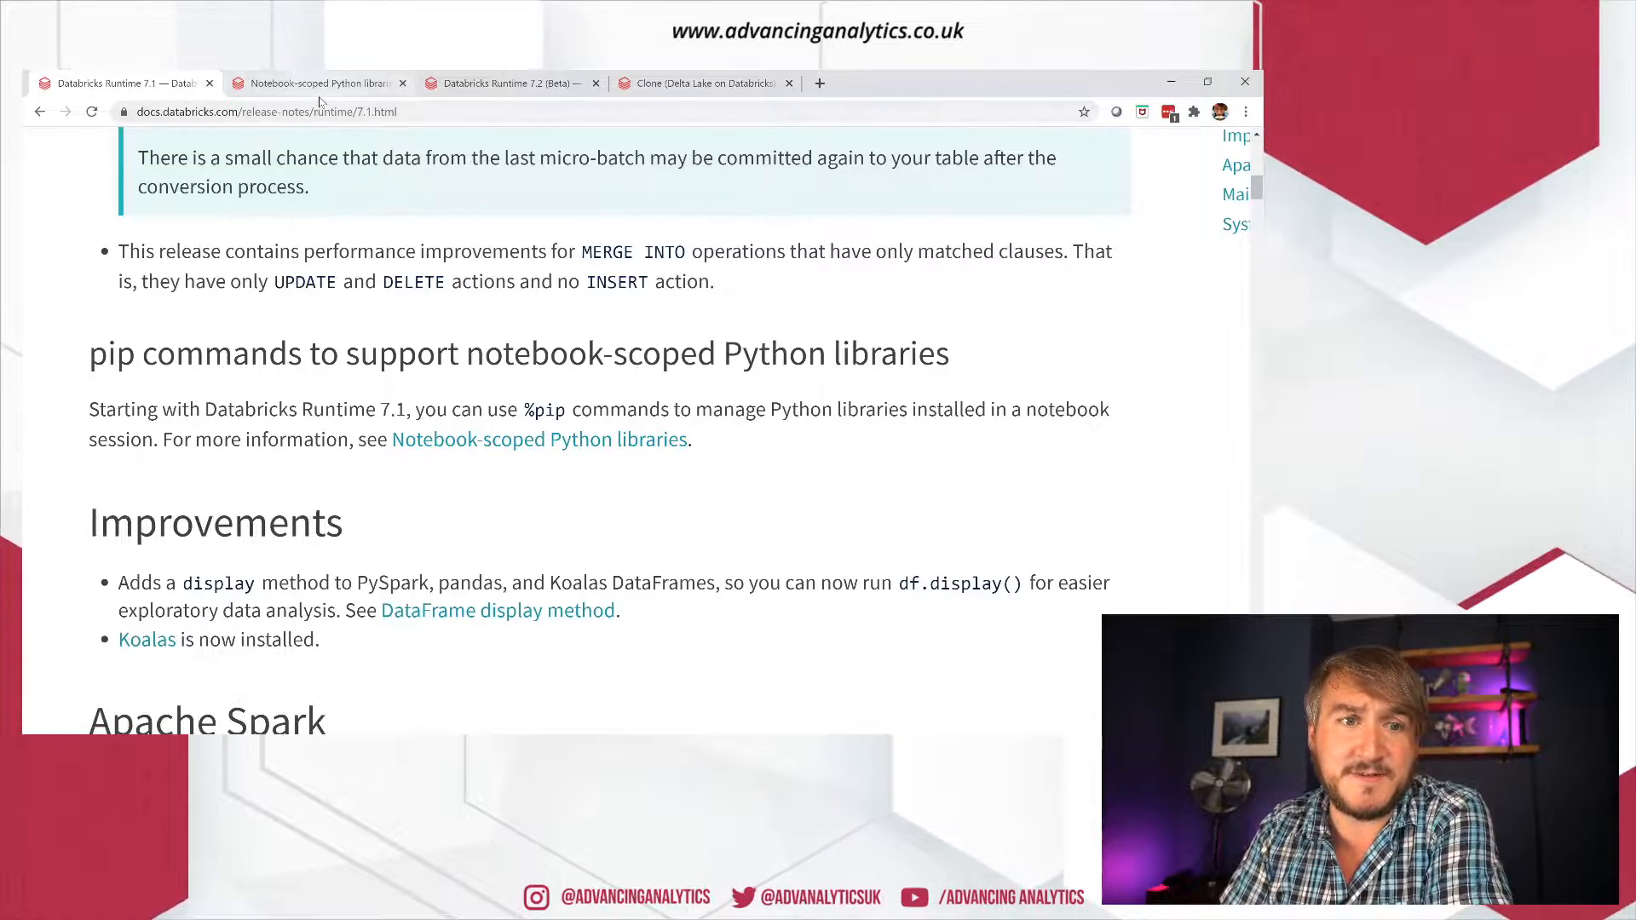
{"action": "left_click", "coordinate": [319, 82]}
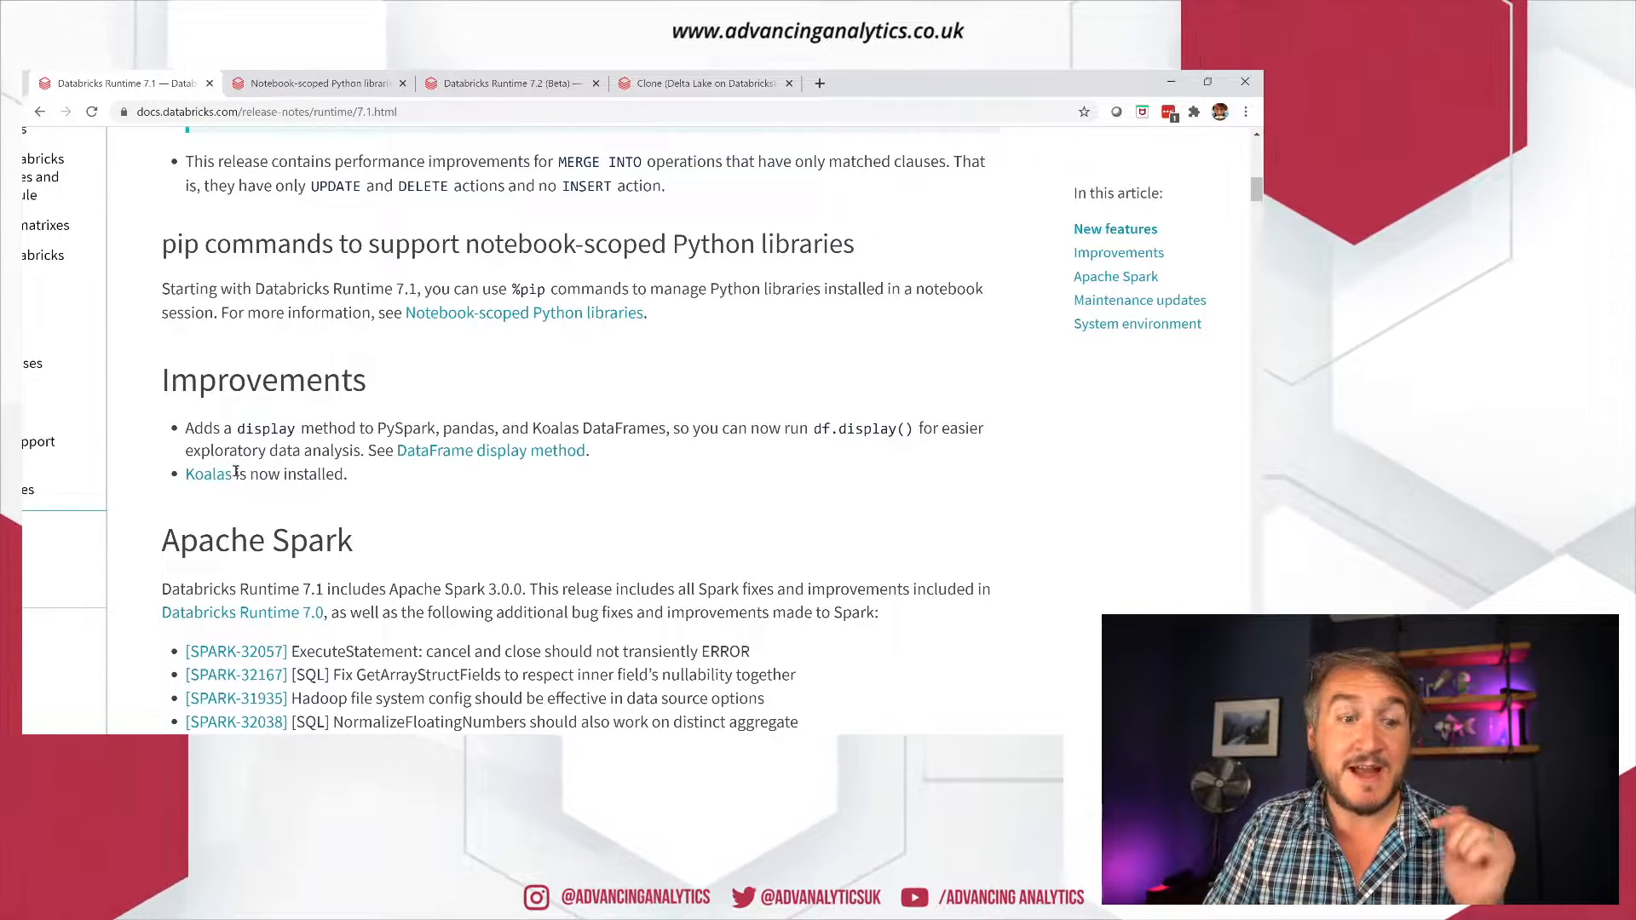
{"action": "mouse_move", "coordinate": [207, 474]}
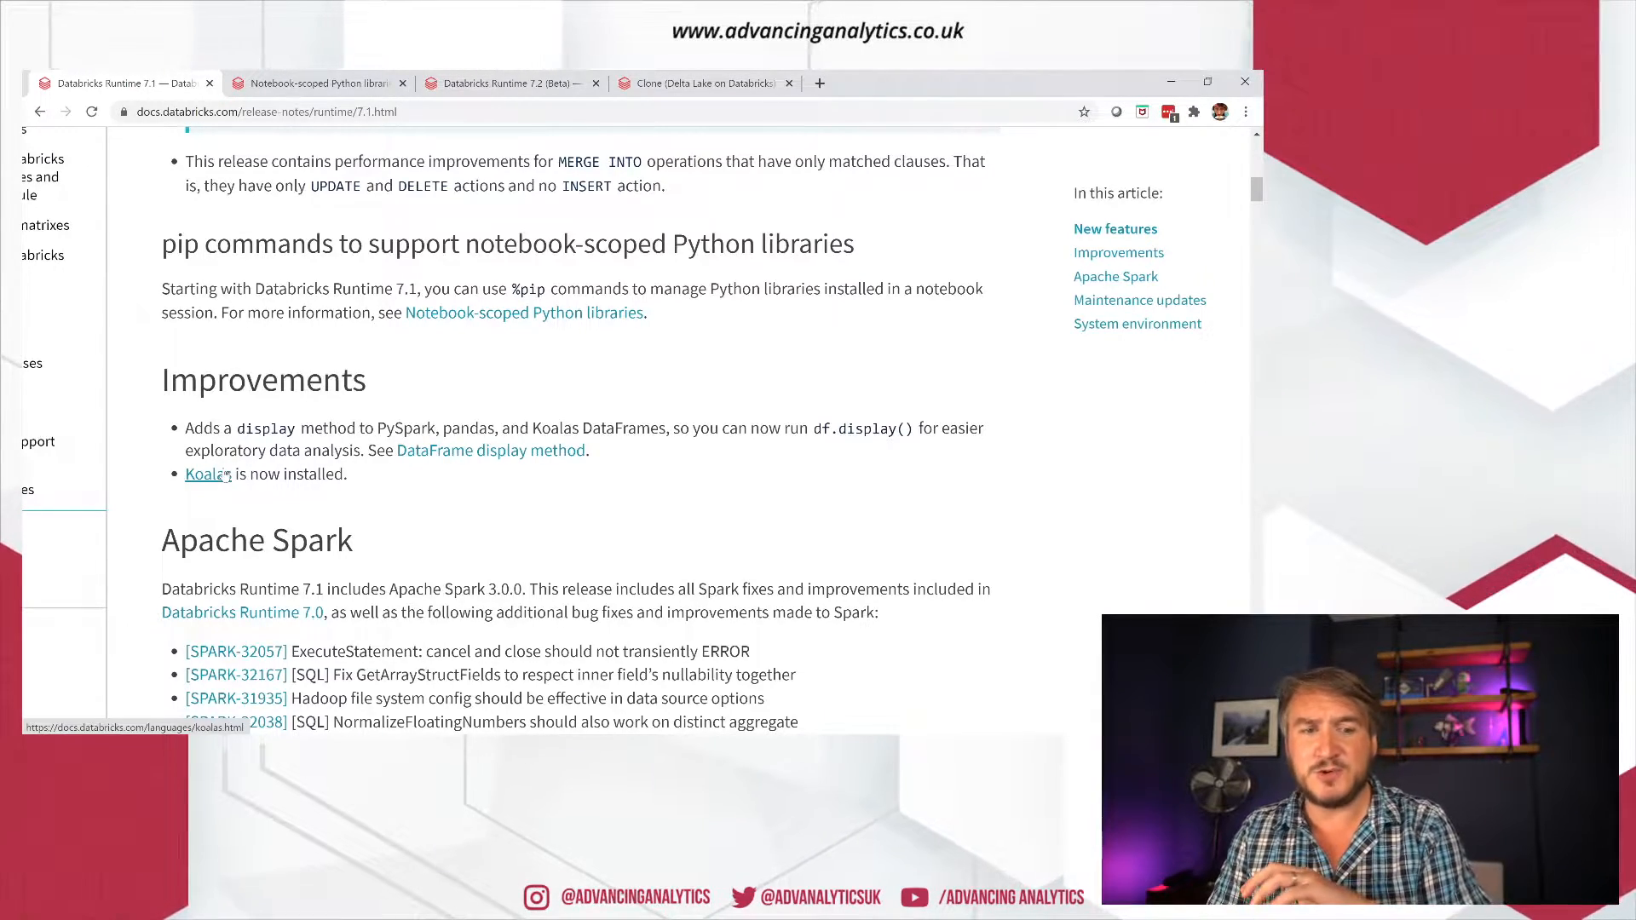
{"action": "scroll", "scroll_direction": "down", "scroll_amount": 3}
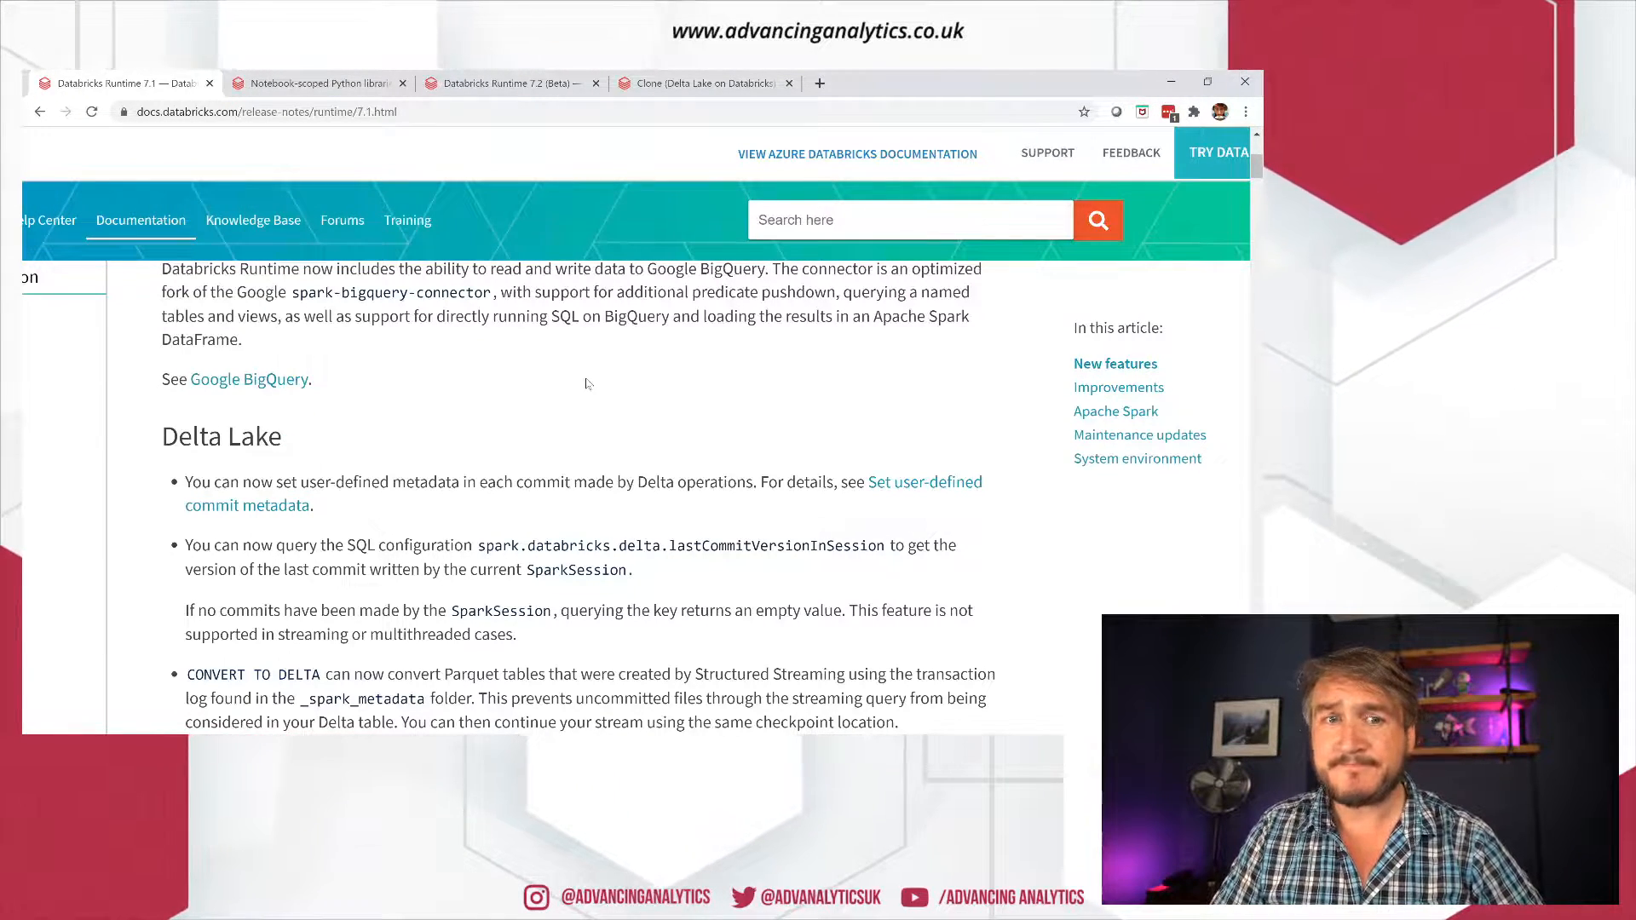
{"action": "mouse_move", "coordinate": [511, 81]}
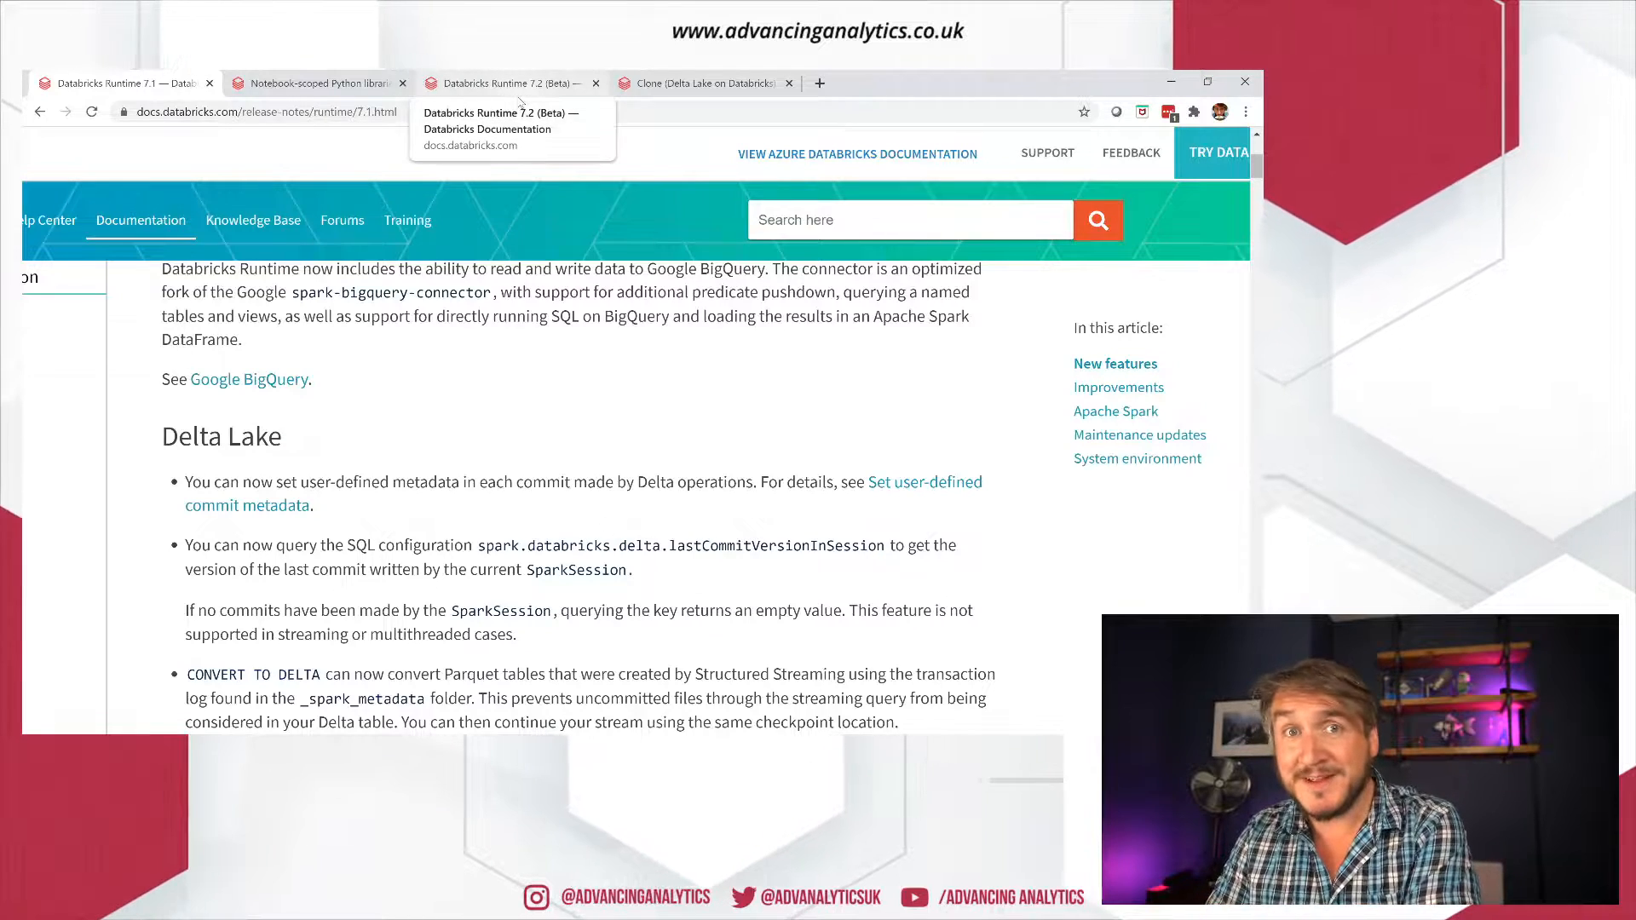
Step: Switch to the Runtime 7.2 (Beta) release notes and scroll to the Delta clone and Auto Loader features
{"action": "left_click", "coordinate": [511, 82]}
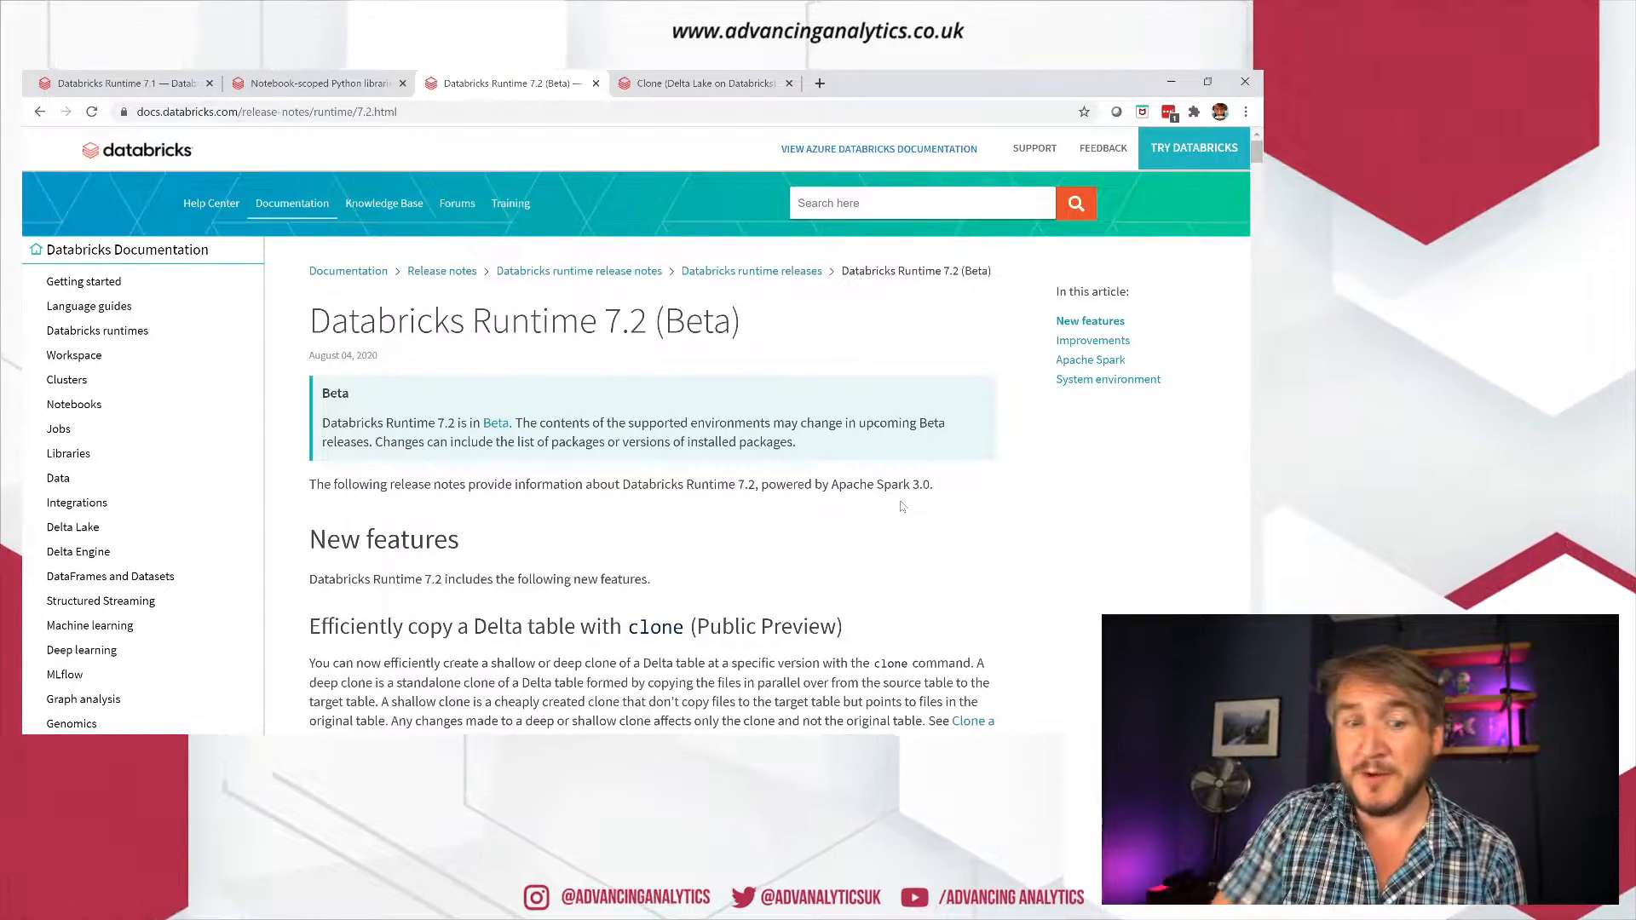
{"action": "scroll", "scroll_direction": "down", "scroll_amount": 3}
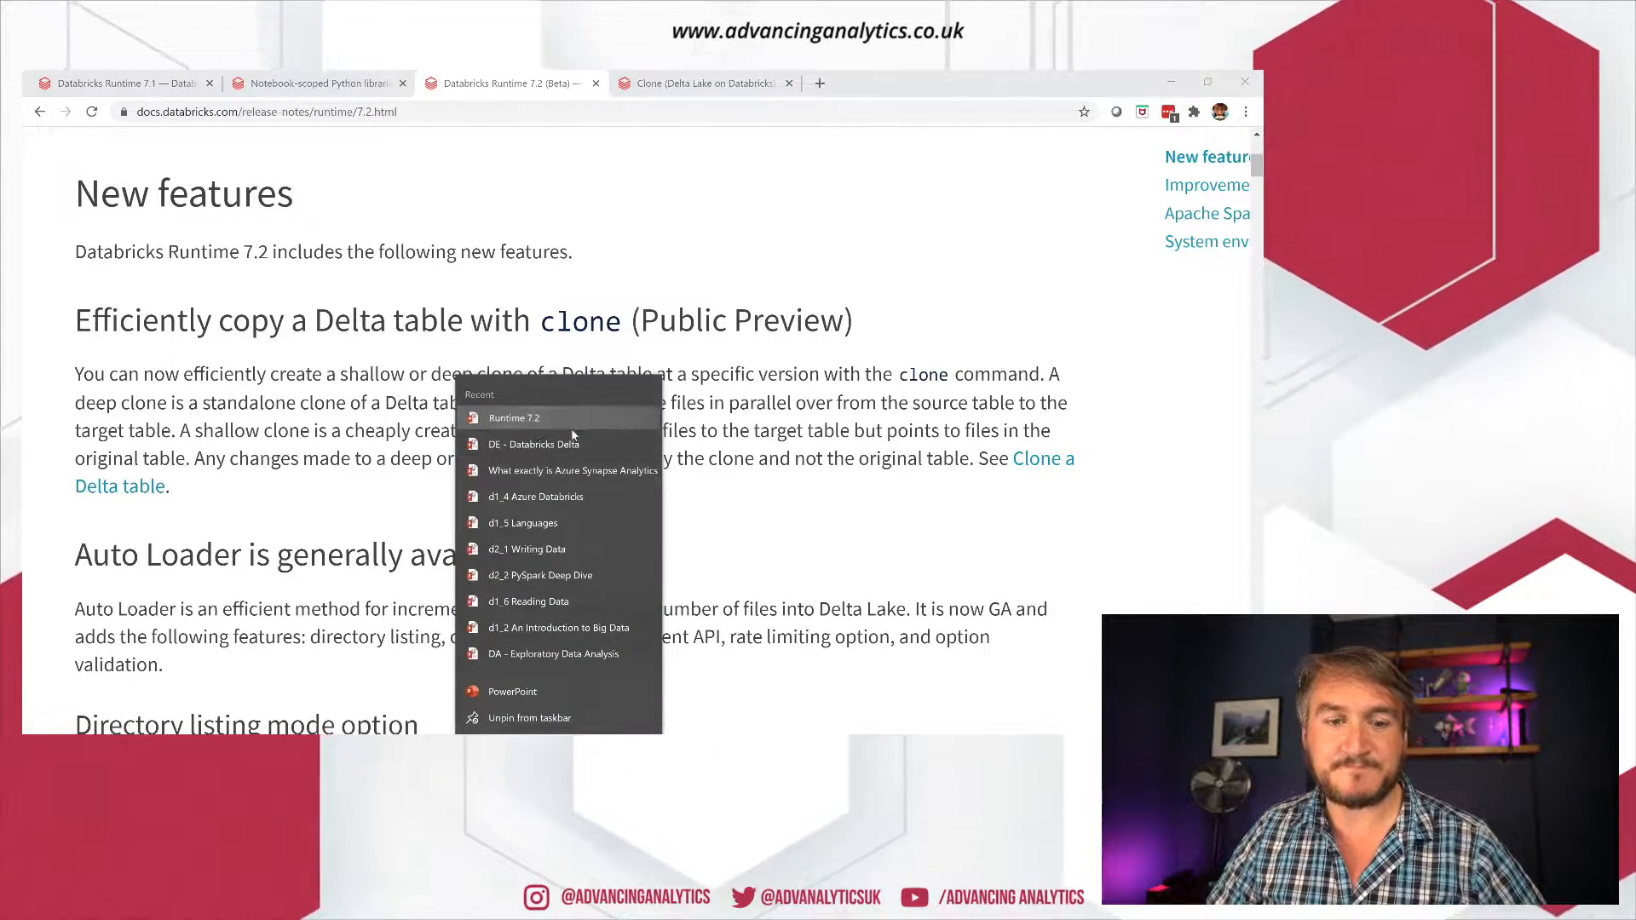
{"action": "left_click", "coordinate": [513, 690]}
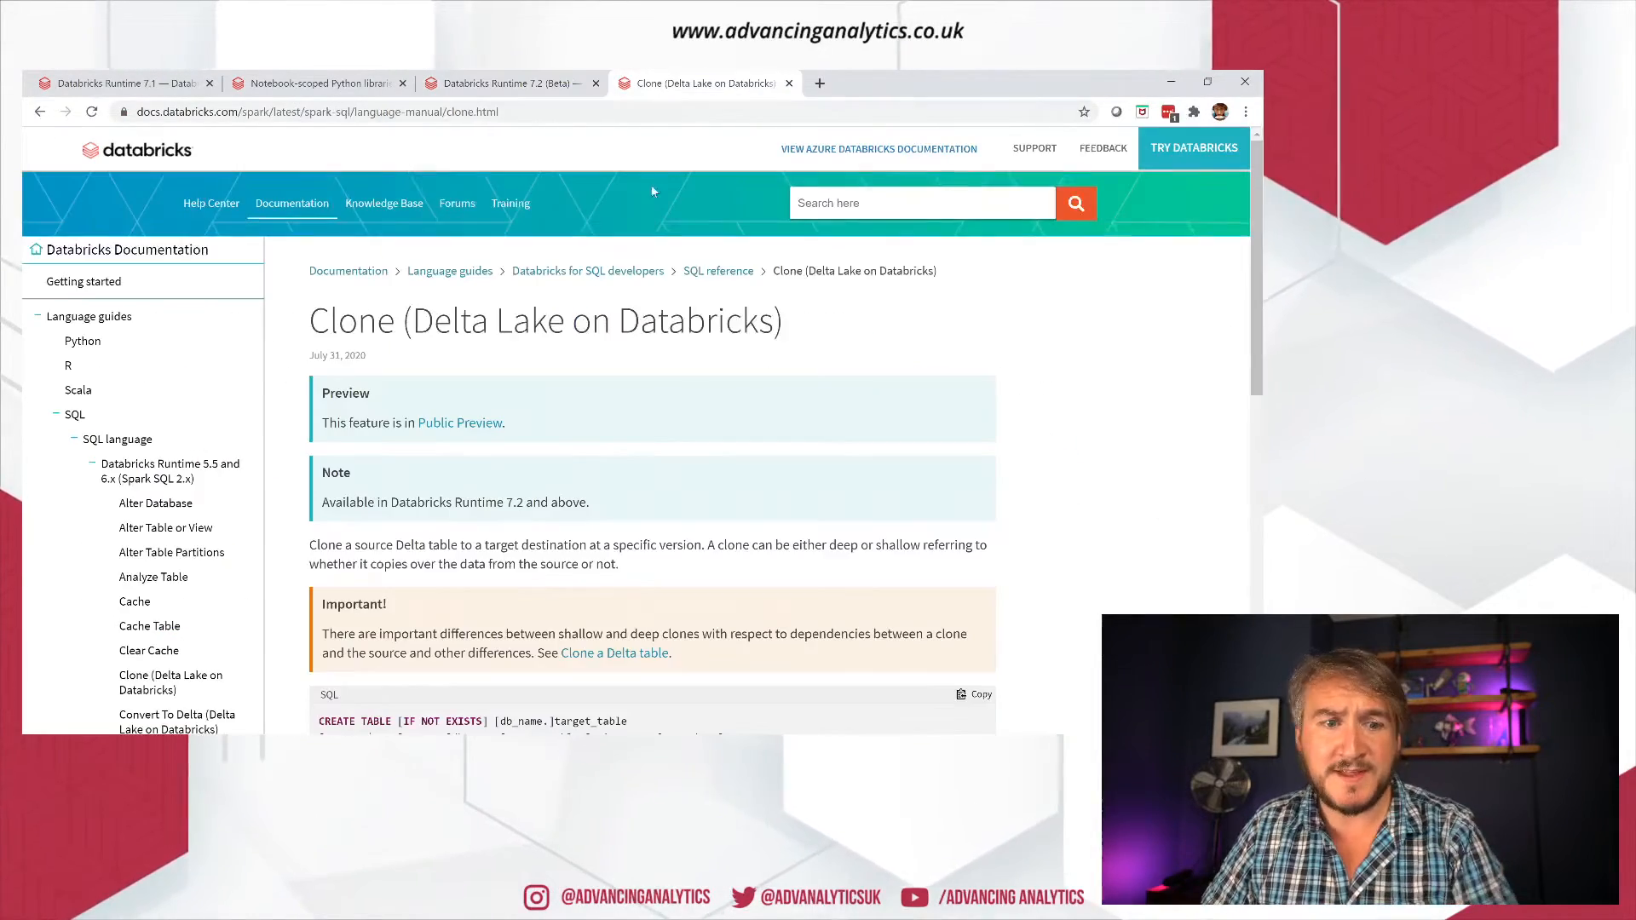
Step: Scroll the Clone docs page to the CREATE TABLE and CREATE OR REPLACE TABLE SHALLOW|DEEP CLONE syntax
{"action": "scroll", "scroll_direction": "down", "scroll_amount": 3}
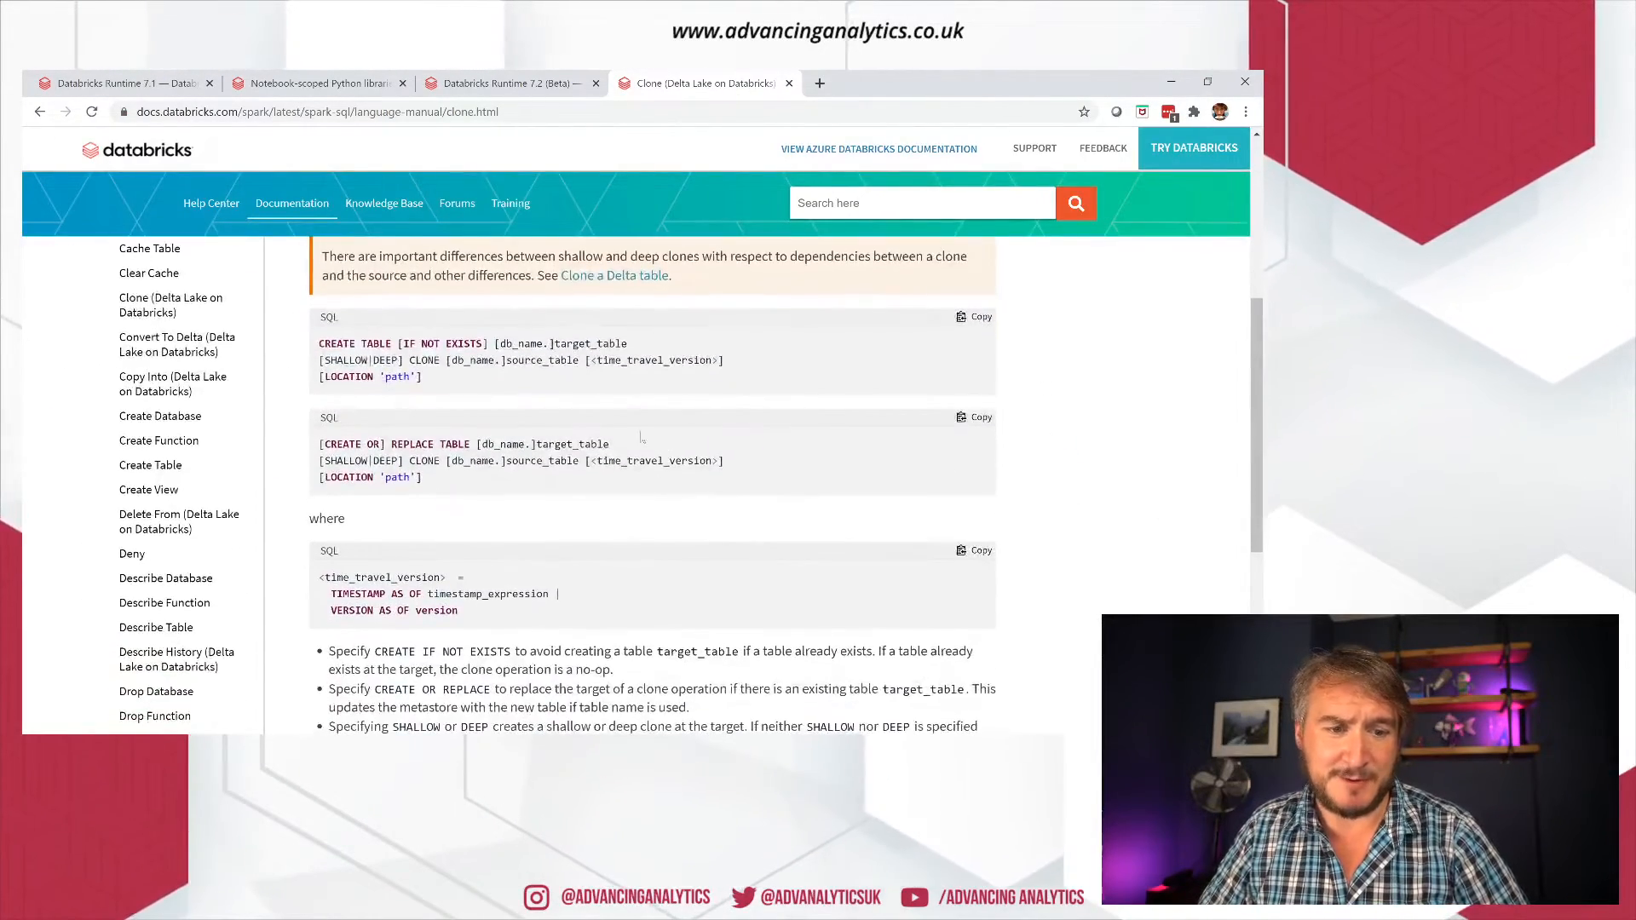
{"action": "scroll", "scroll_direction": "down", "scroll_amount": 3}
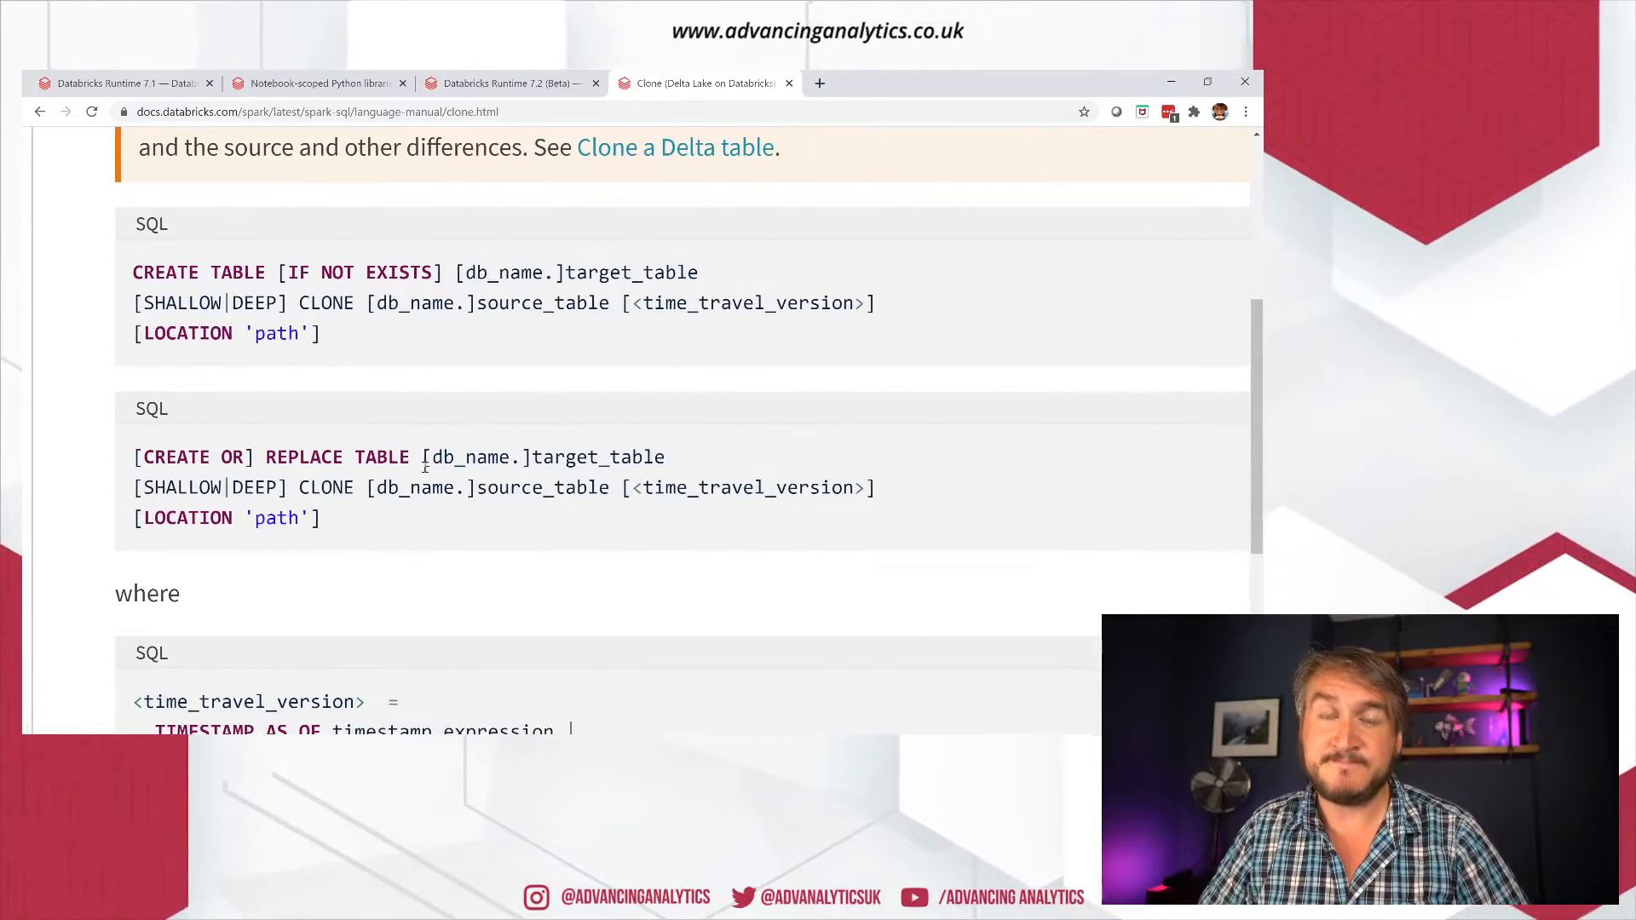
{"action": "scroll", "scroll_direction": "down", "scroll_amount": 3}
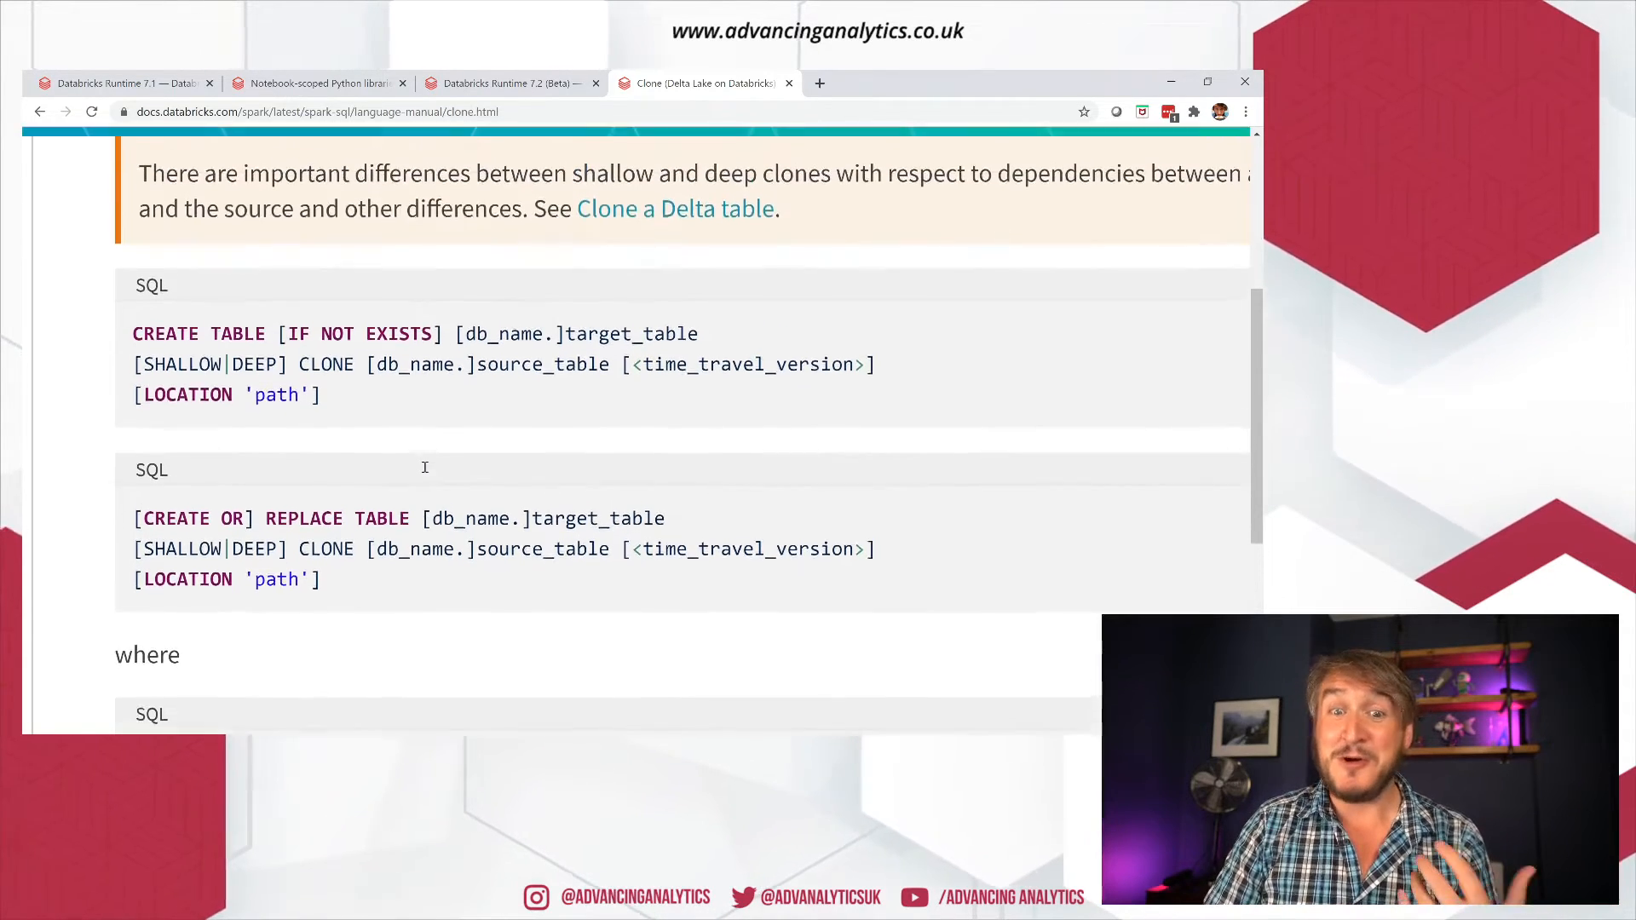
Step: Clear the syntax text selection and scroll past the LOCATION rule to the closing Examples section
{"action": "scroll", "scroll_direction": "down", "scroll_amount": 3}
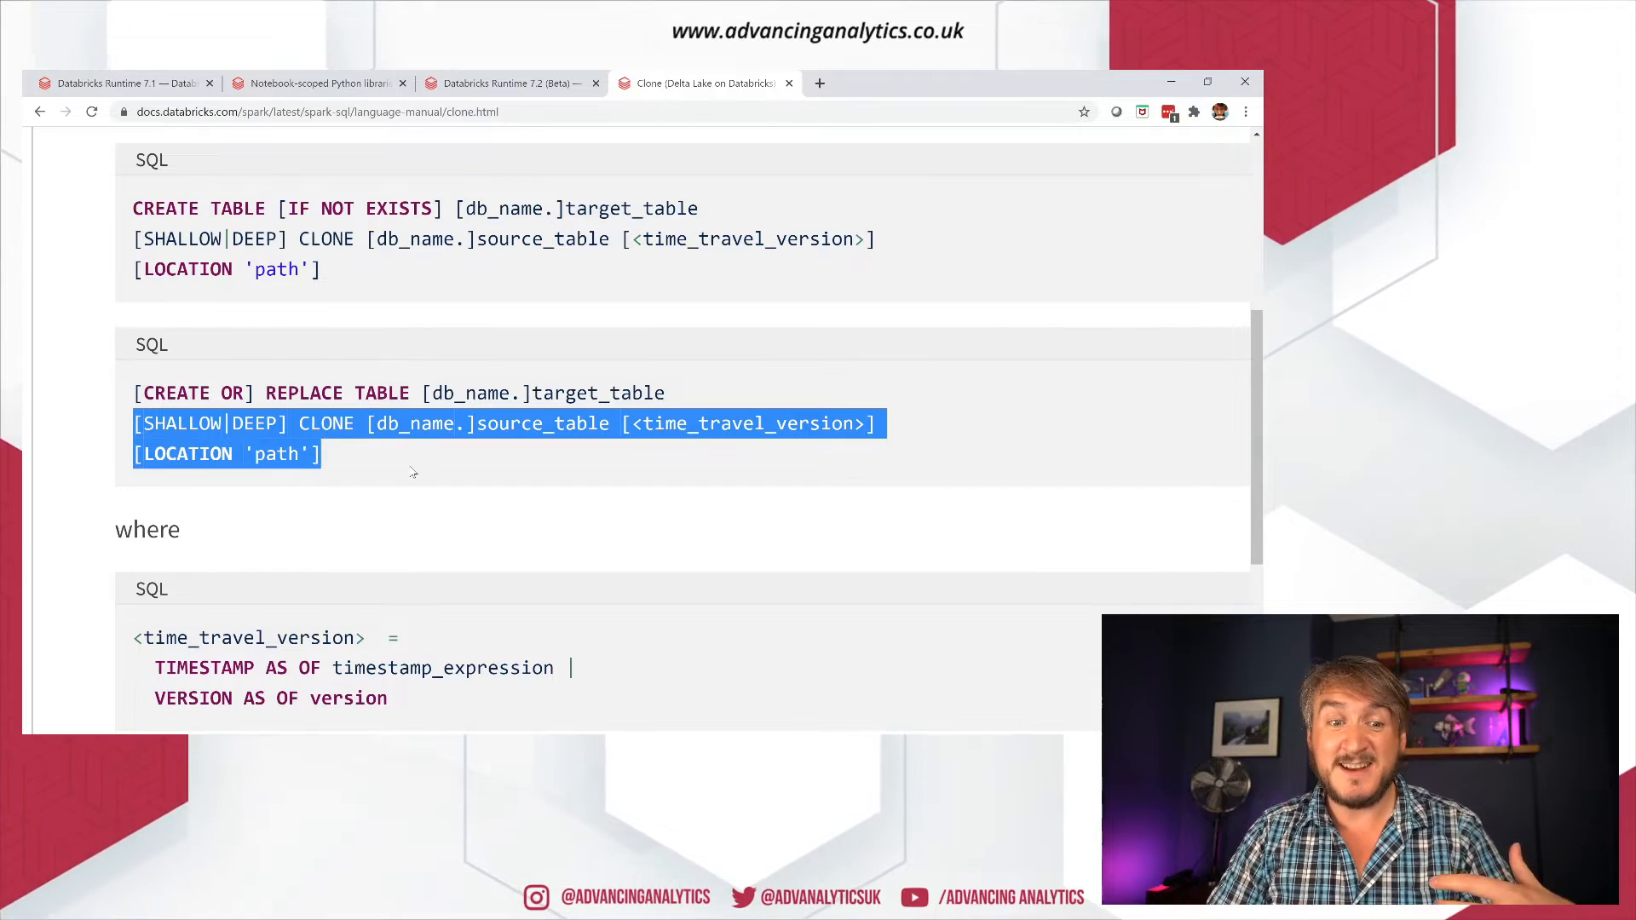
{"action": "left_click", "coordinate": [417, 470]}
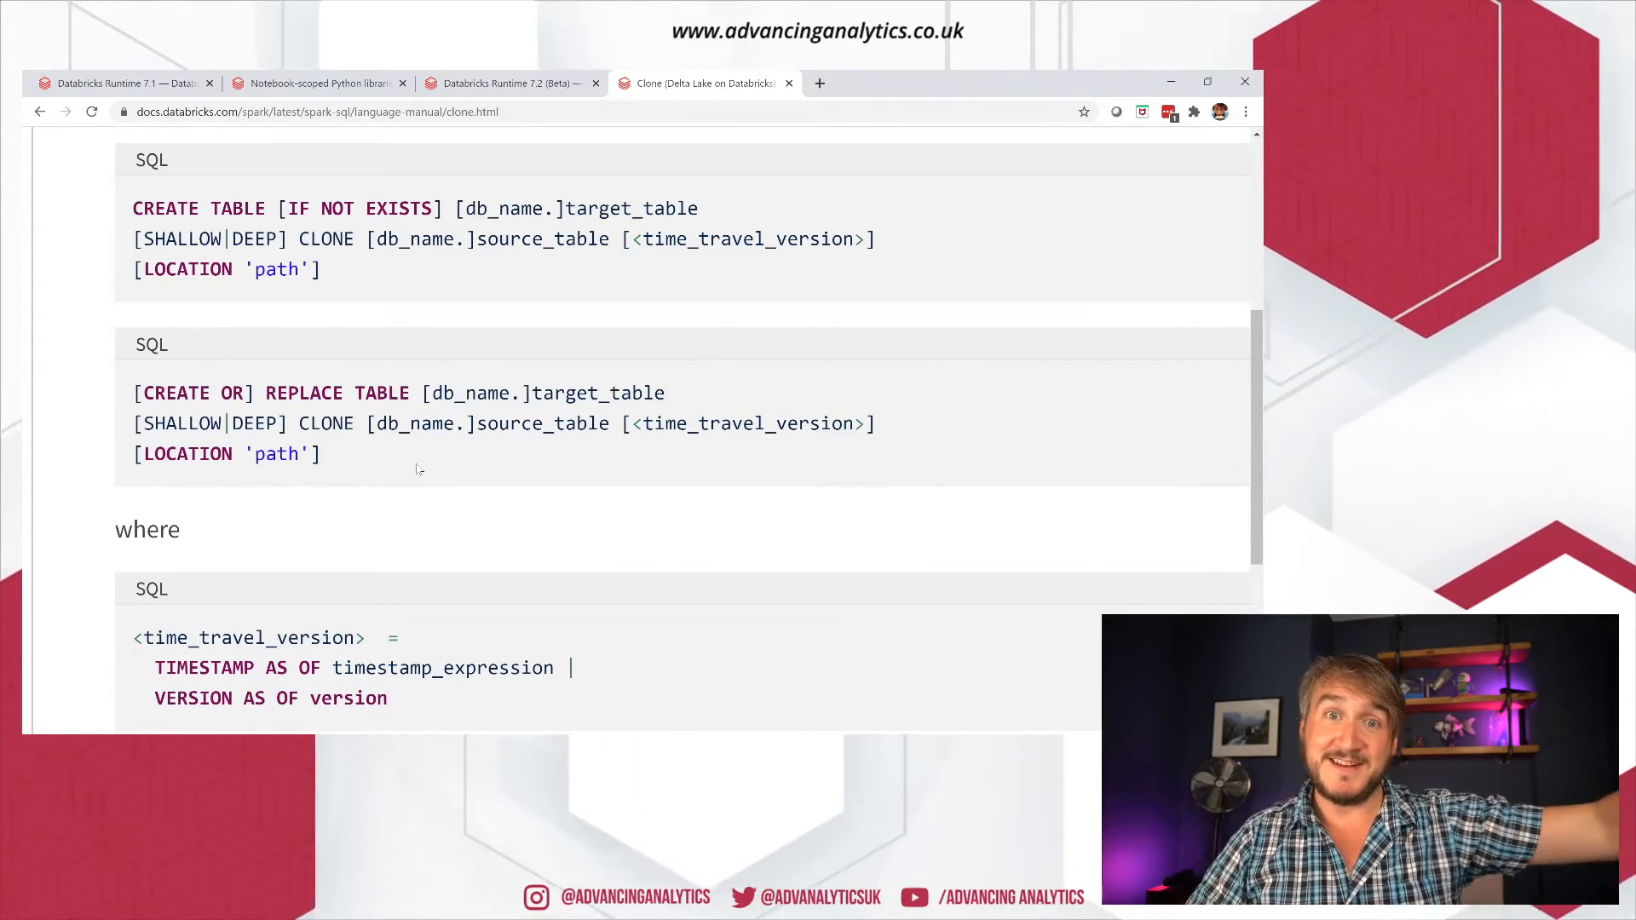
{"action": "scroll", "scroll_direction": "down", "scroll_amount": 3}
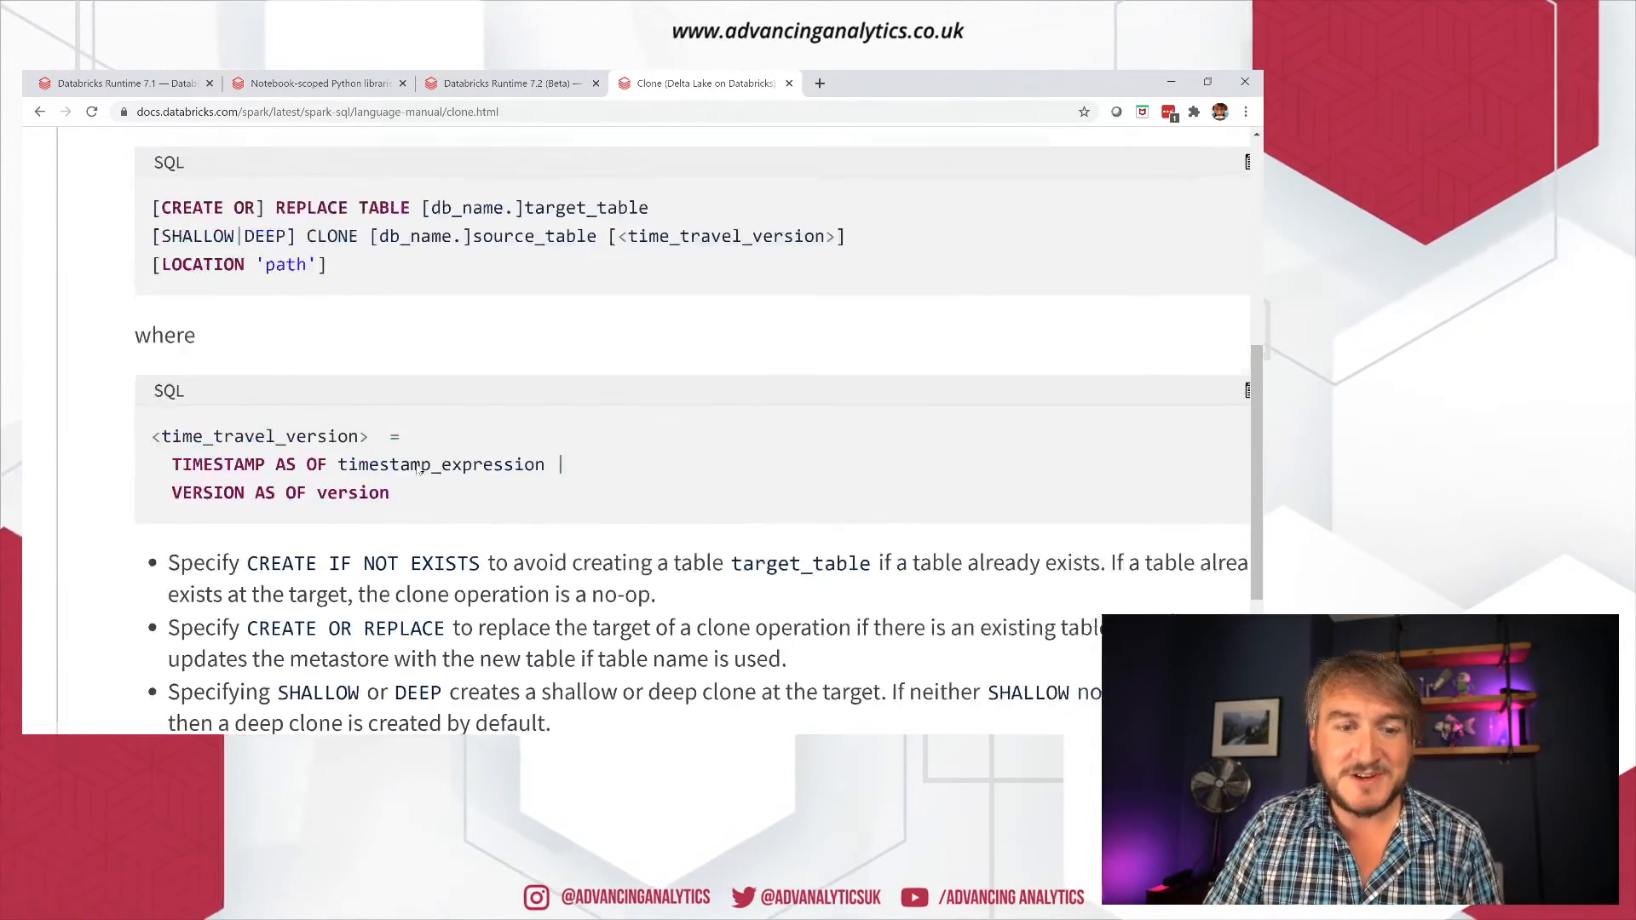
{"action": "scroll", "scroll_direction": "down", "scroll_amount": 3}
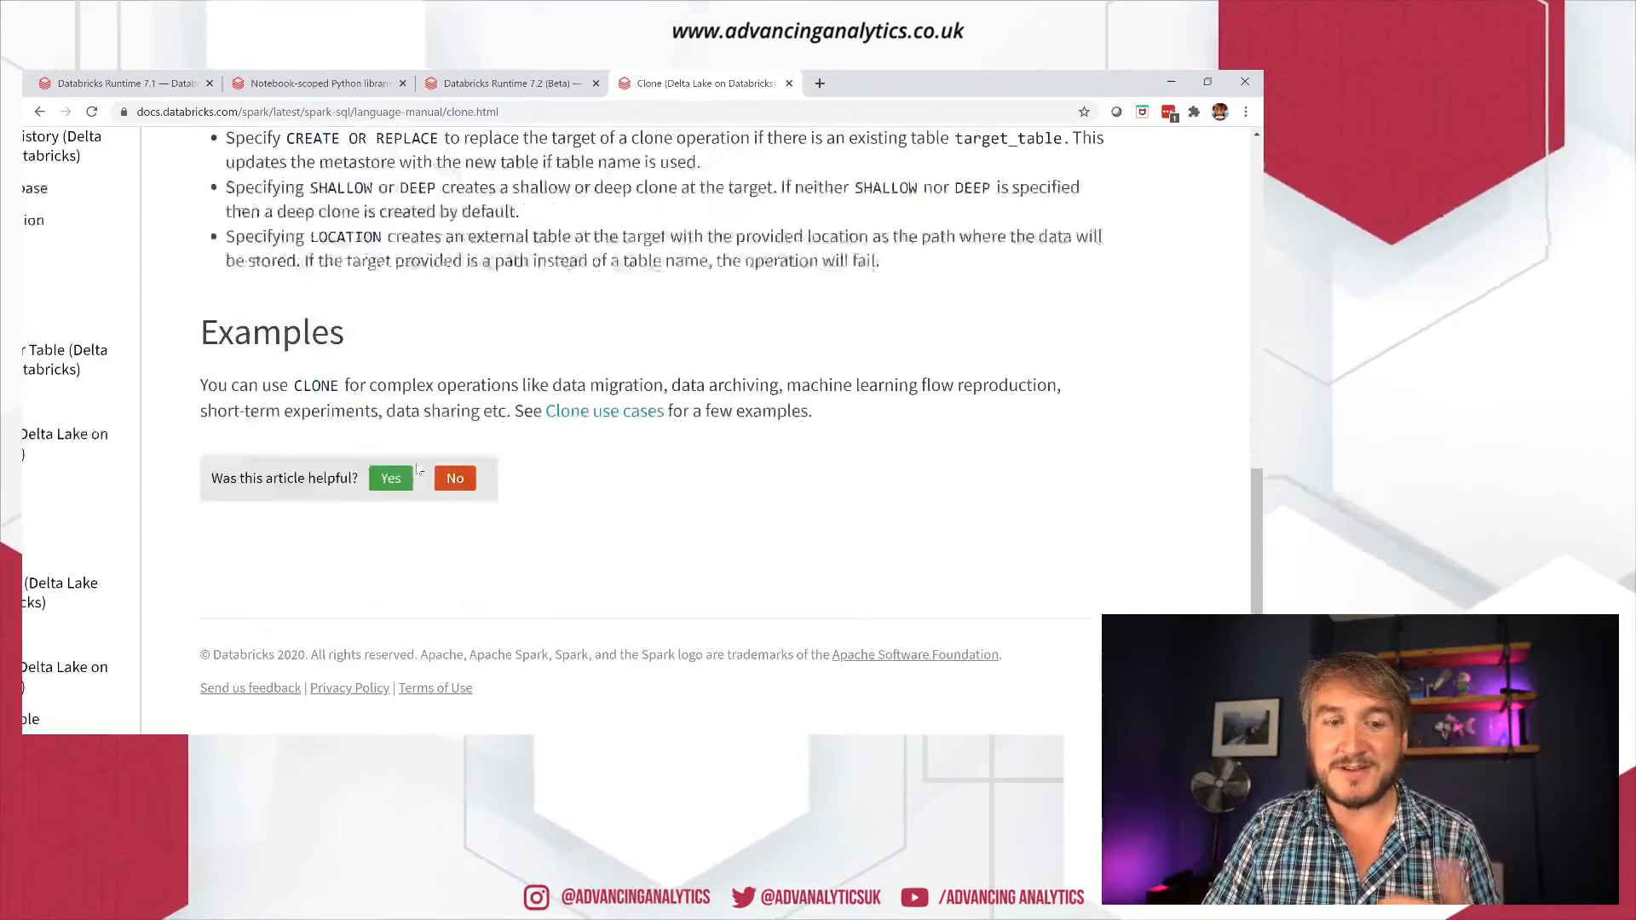